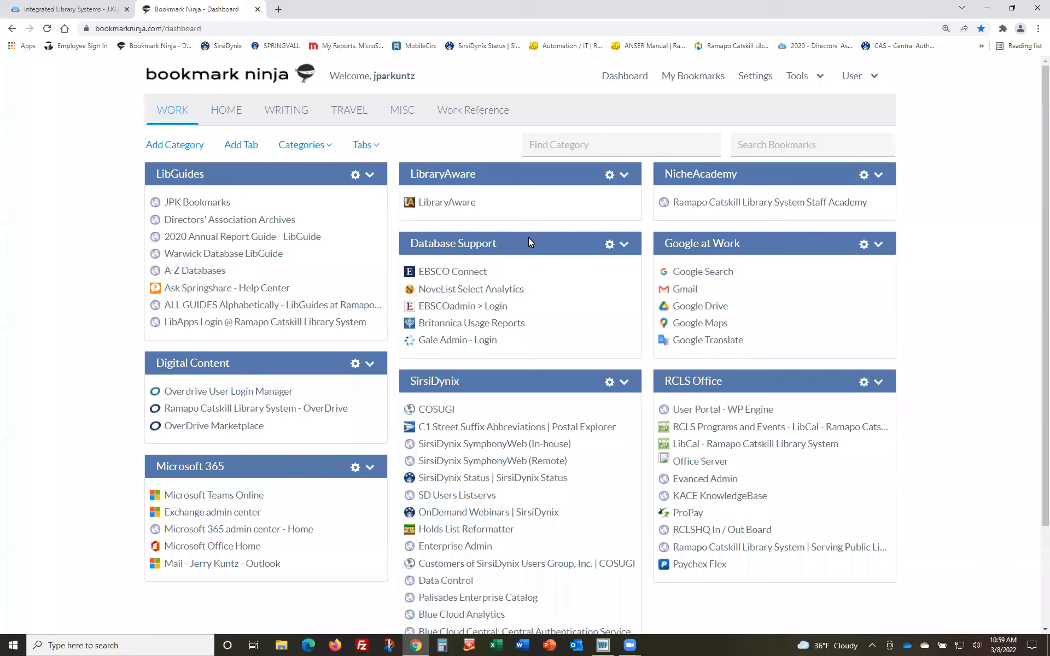
mouse_move(637, 328)
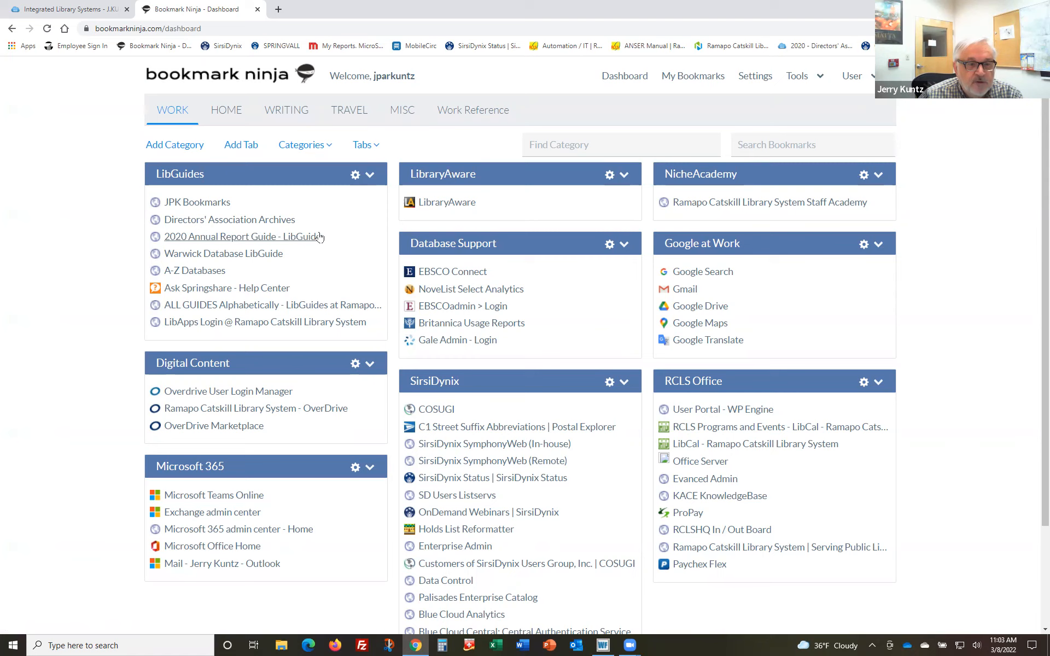
View the Work Reference bookmark set and return to the WORK bookmark categories
left_click(225, 109)
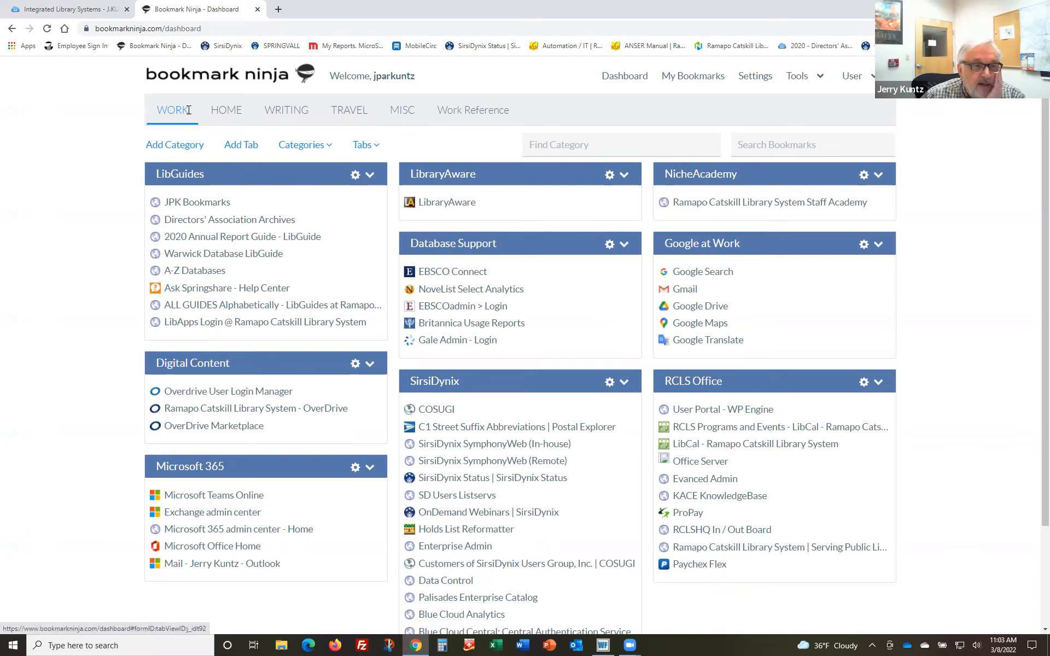
mouse_move(231, 368)
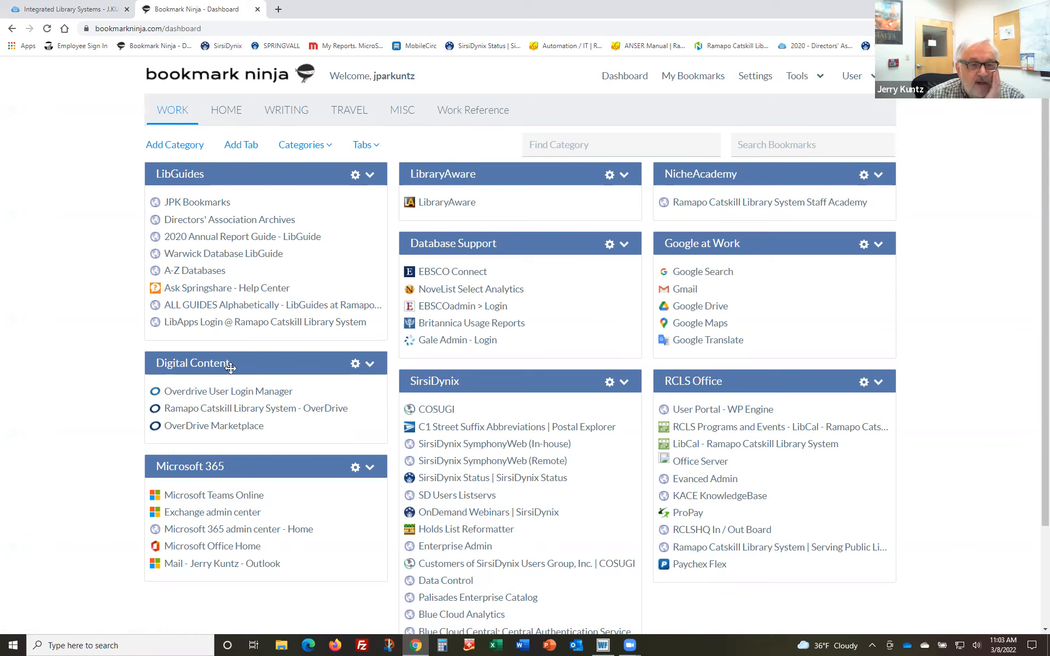
mouse_move(530, 315)
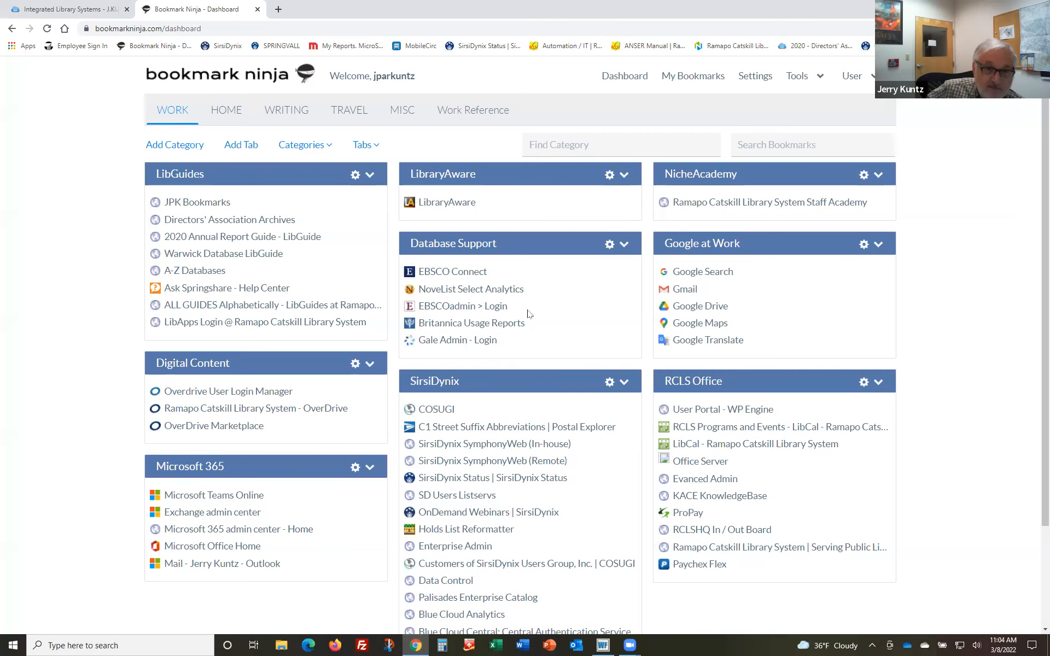
mouse_move(305, 145)
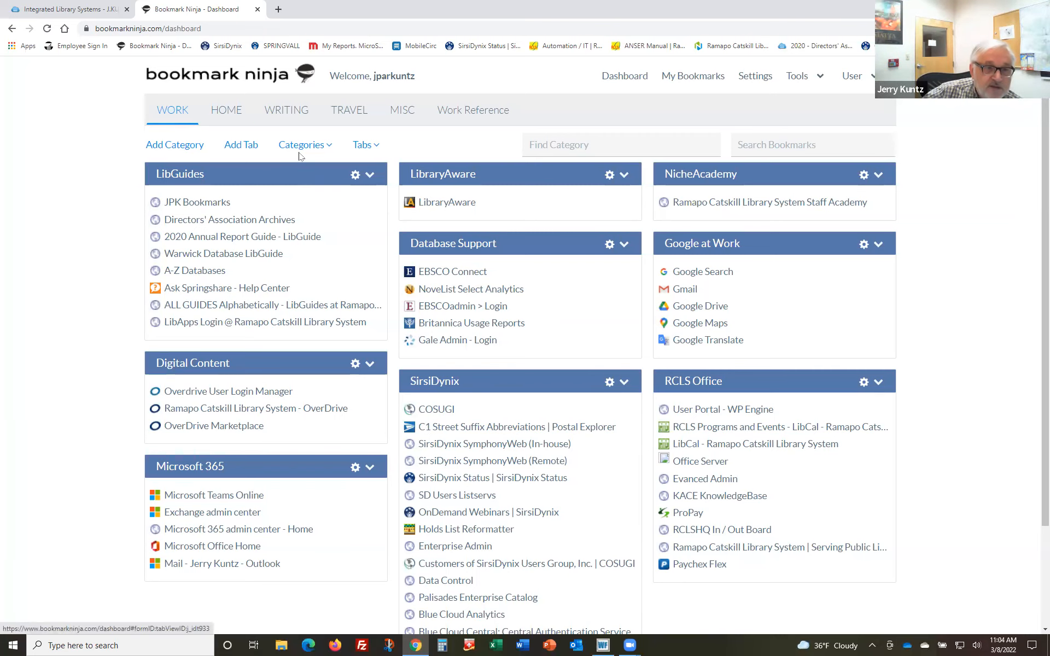
left_click(472, 110)
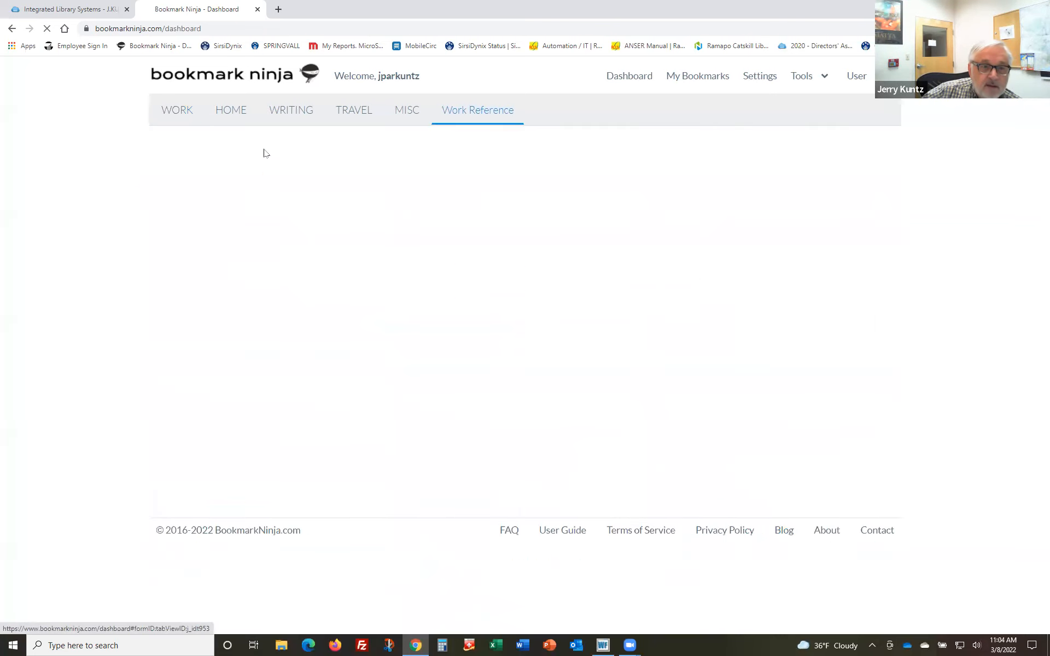
left_click(177, 110)
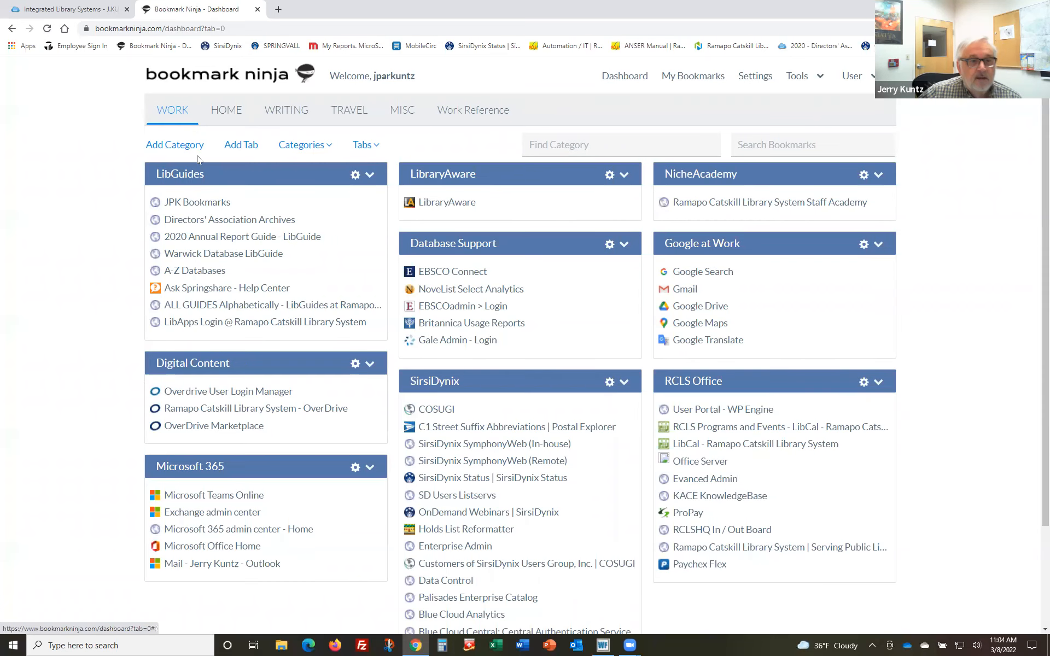
mouse_move(239, 198)
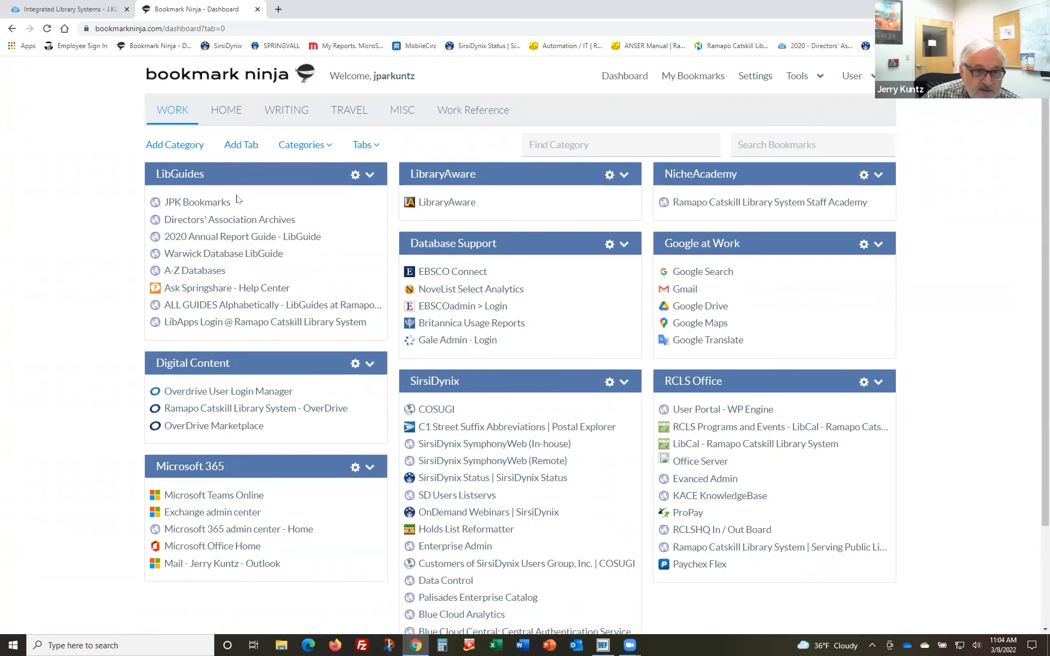
mouse_move(494, 236)
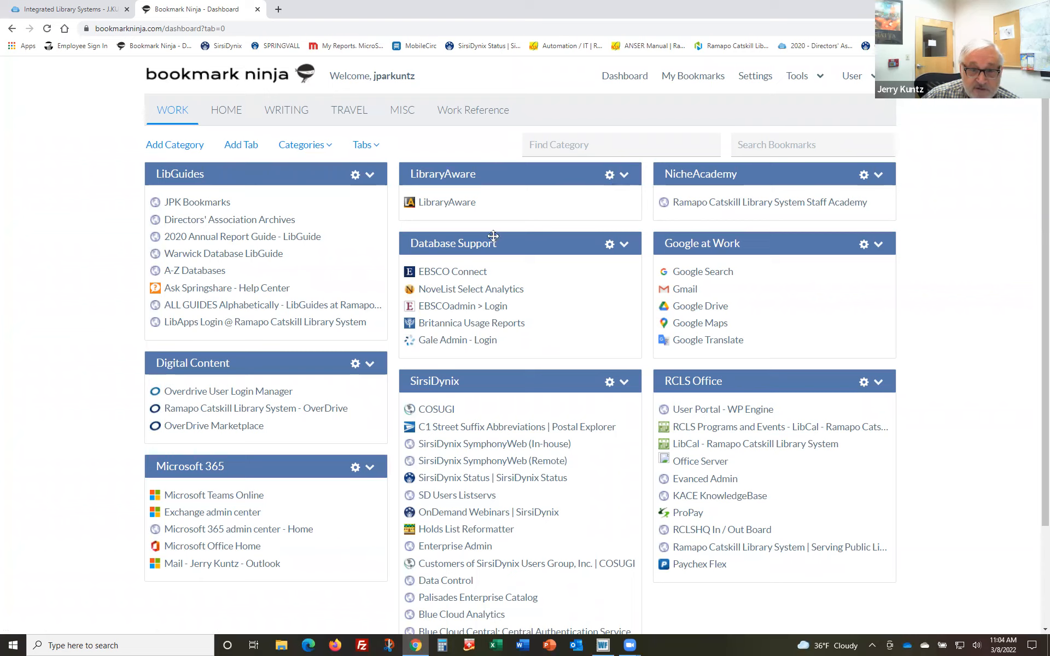
mouse_move(255, 213)
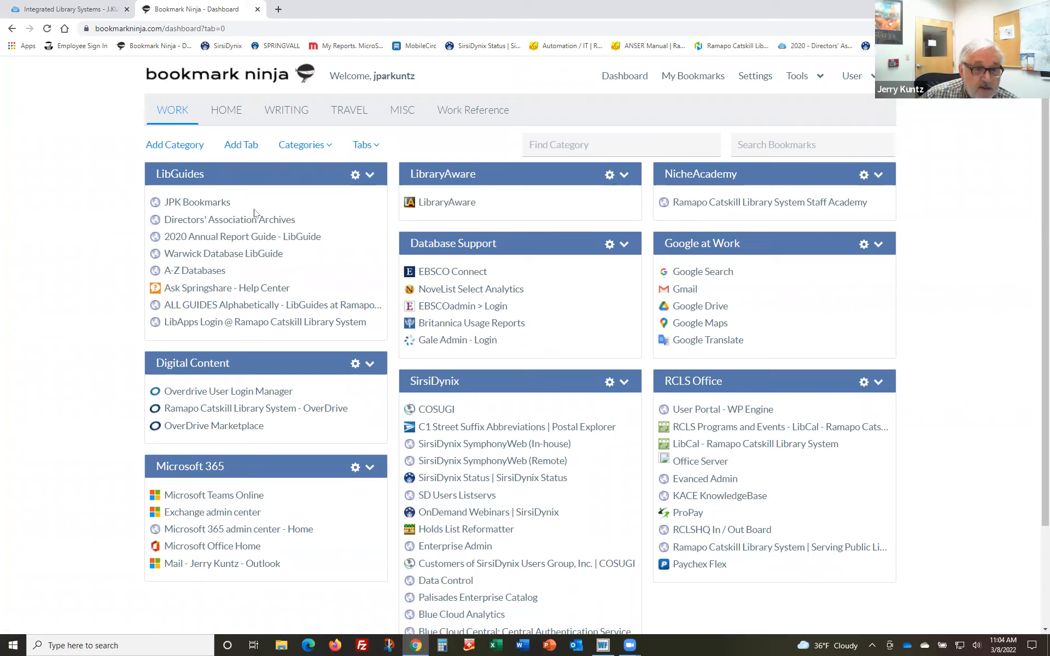
mouse_move(229, 219)
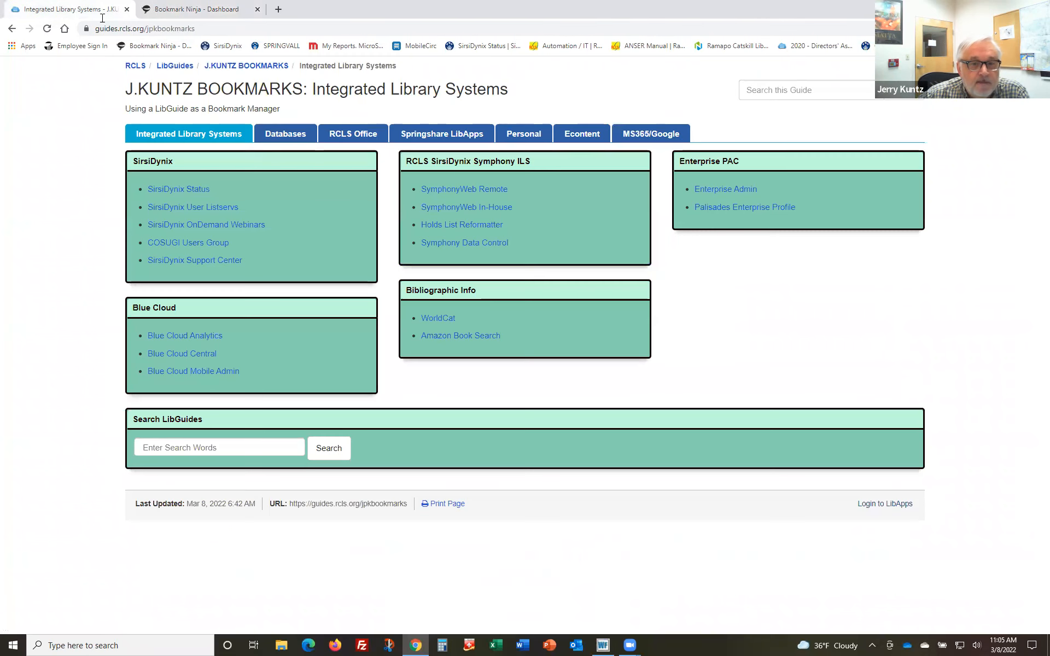
mouse_move(463, 243)
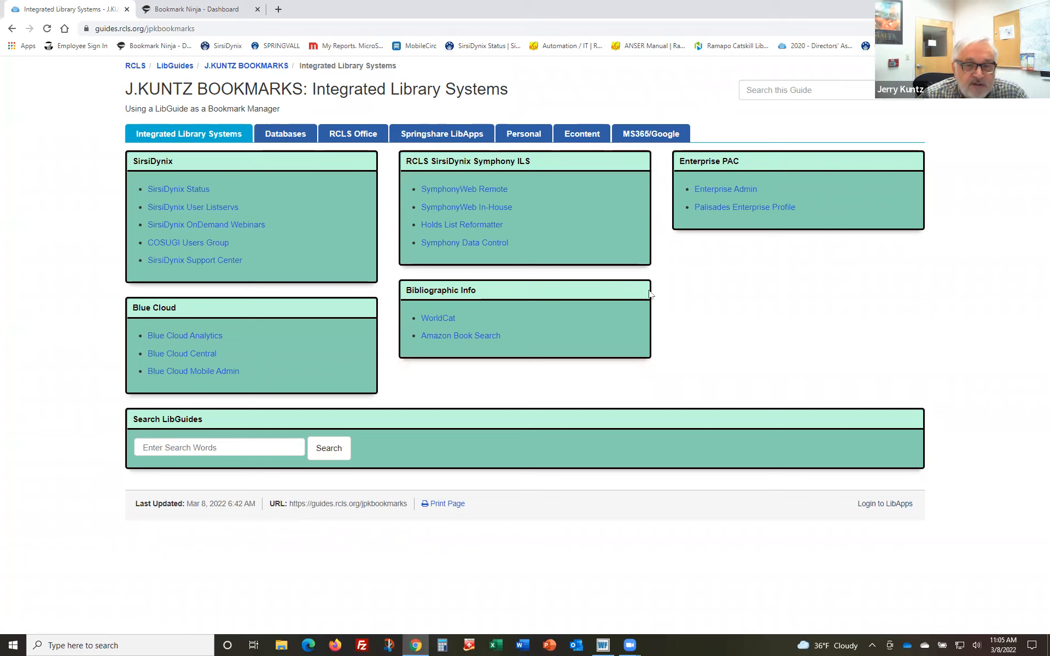
mouse_move(336, 160)
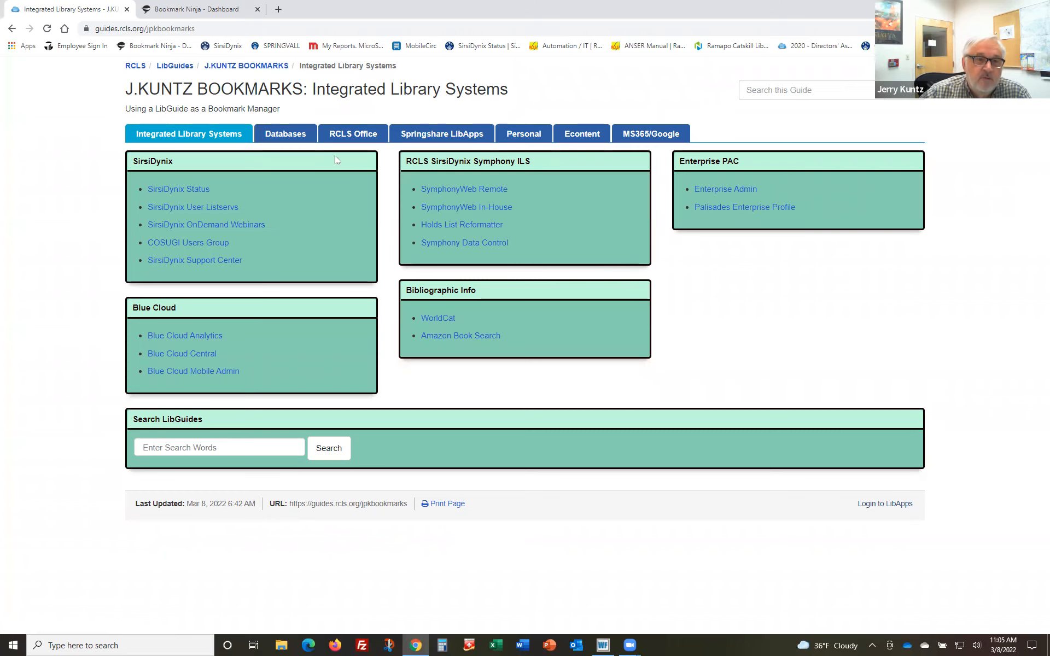
Tour the guide's Databases, RCLS Office, MS365/Google and Econtent pages
left_click(285, 134)
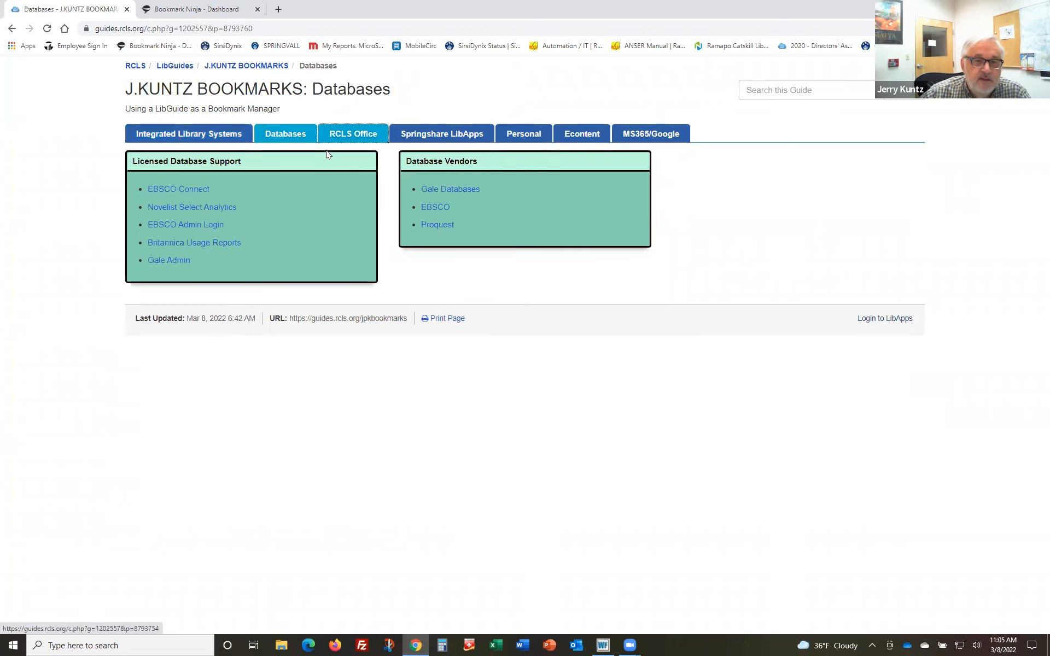
left_click(352, 133)
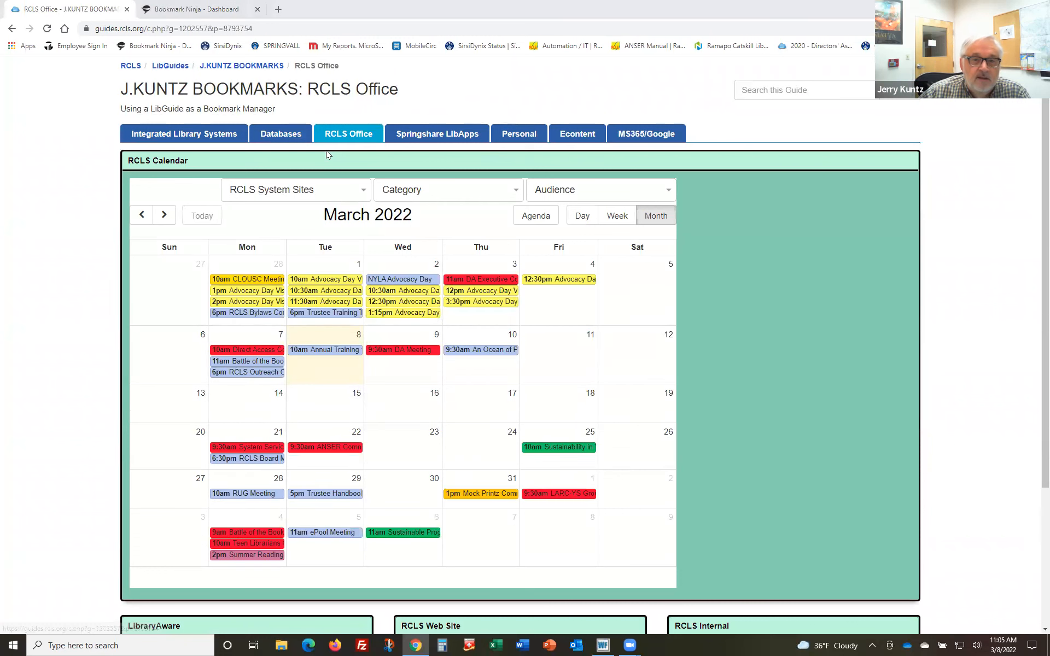
left_click(649, 133)
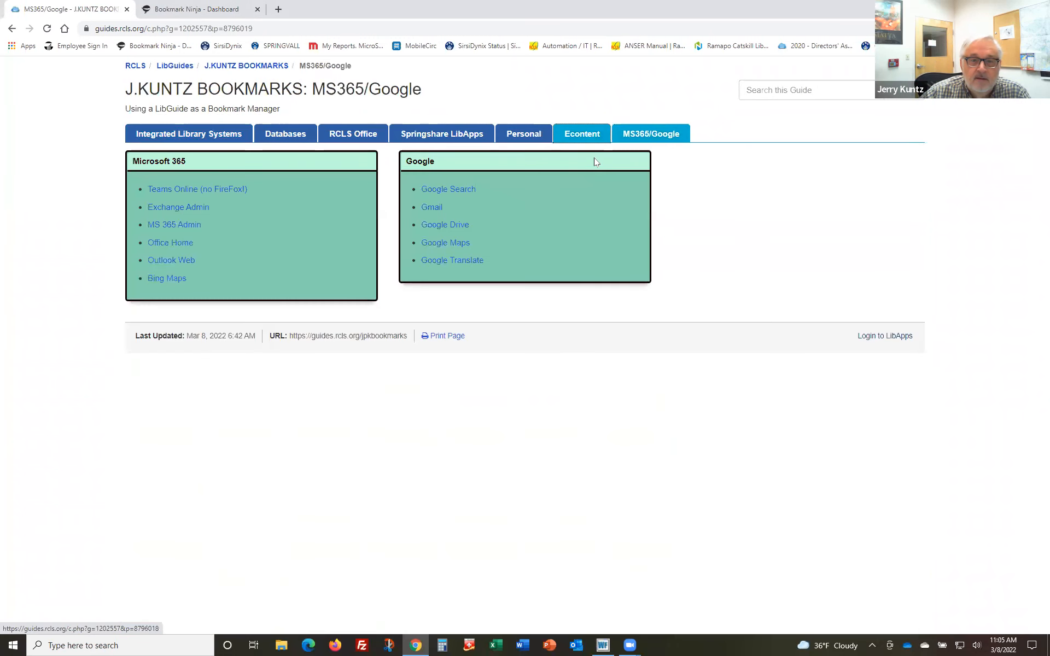
left_click(581, 134)
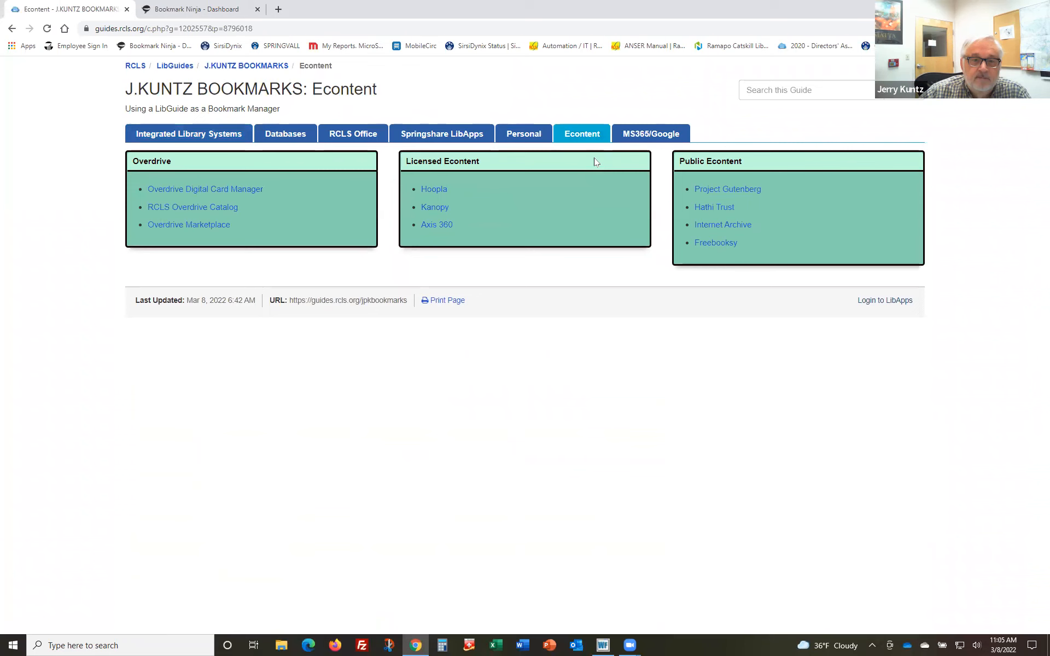
mouse_move(493, 154)
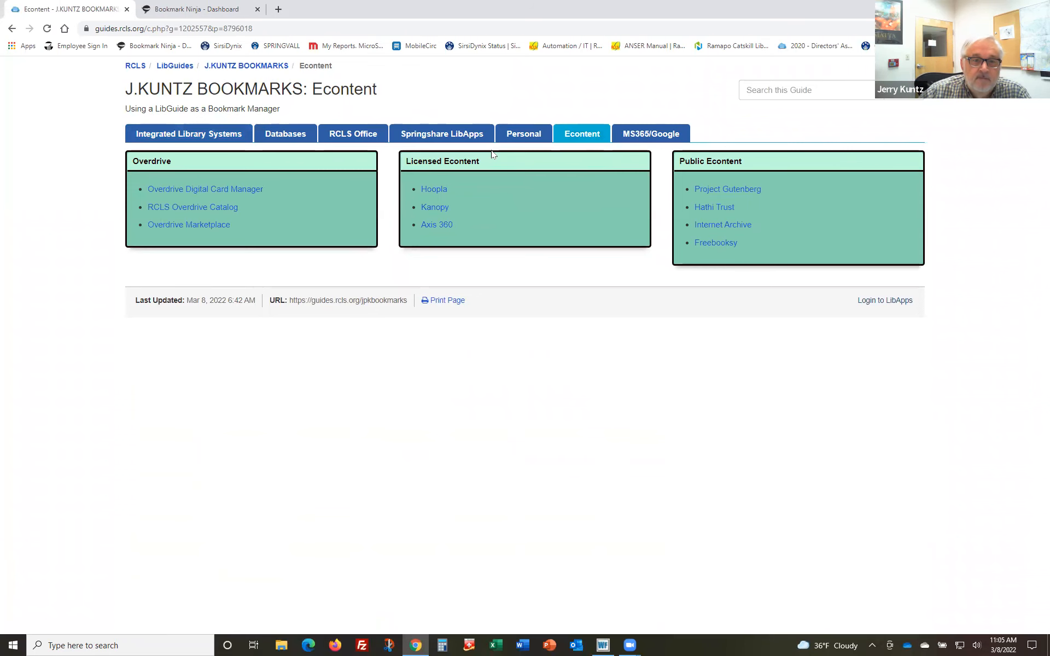
Return to the RCLS Office page showing the March 2022 RCLS Calendar
left_click(352, 133)
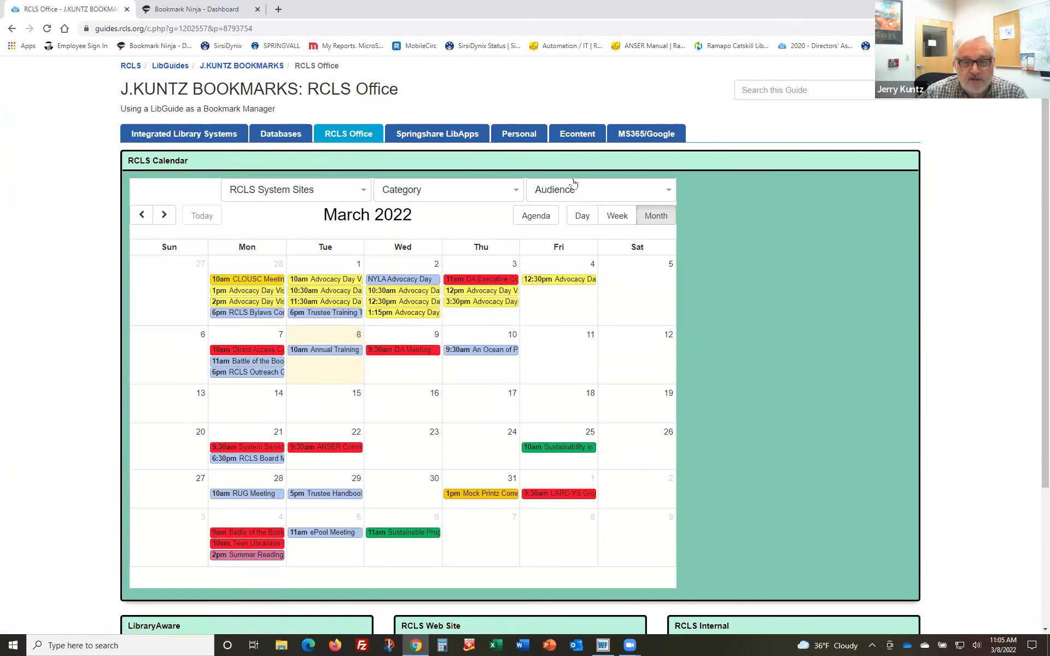
mouse_move(729, 210)
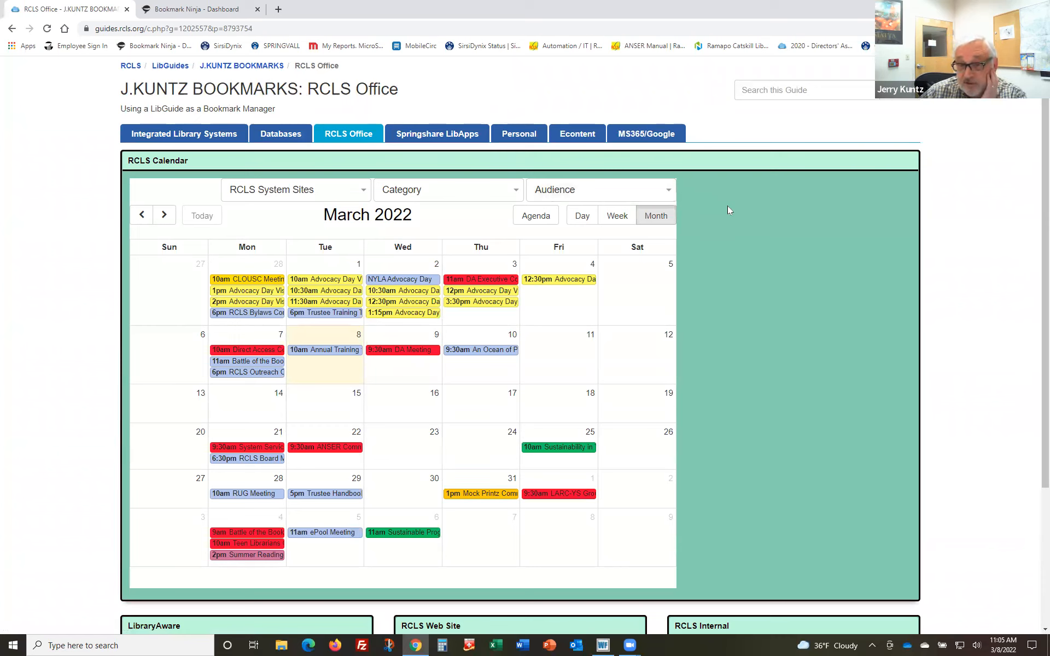
mouse_move(726, 211)
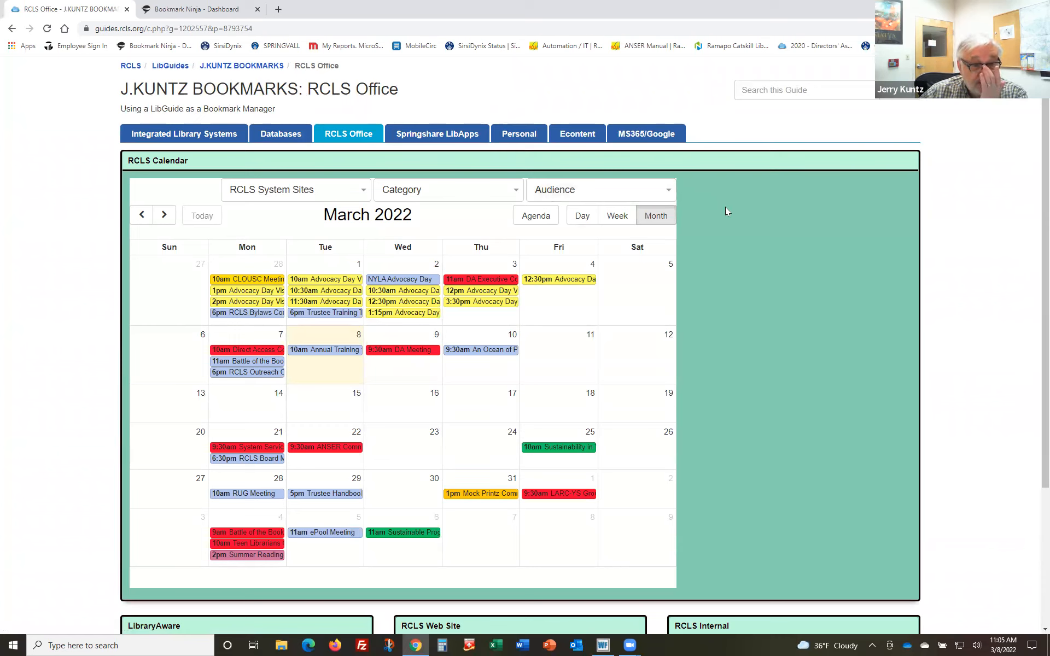
mouse_move(184, 134)
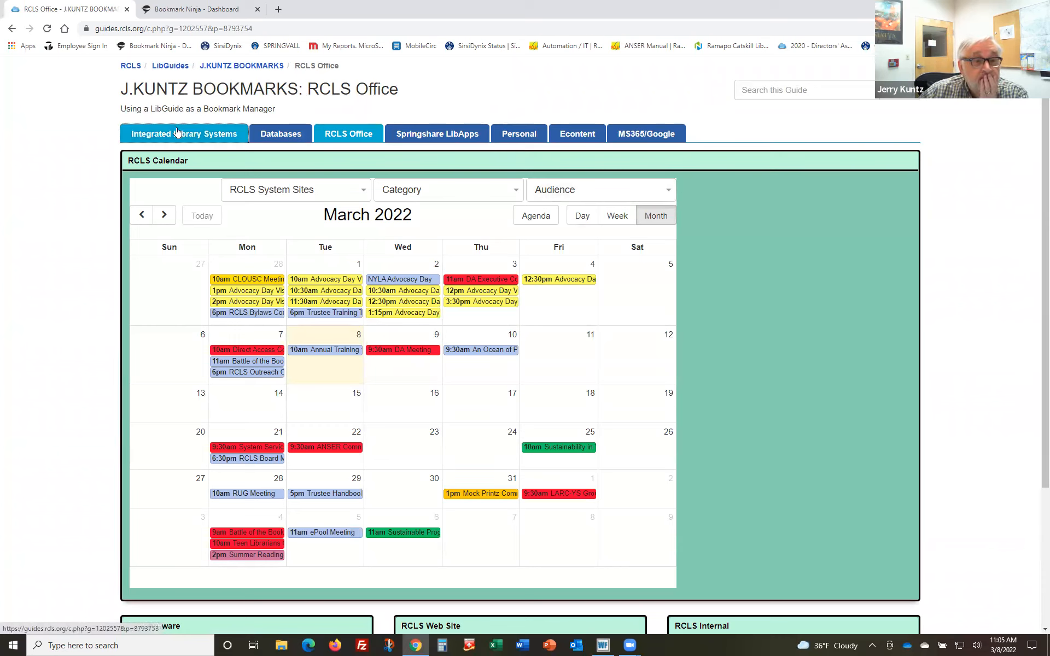
Show the Integrated Library Systems page with its SirsiDynix, Blue Cloud and Enterprise PAC boxes
left_click(184, 133)
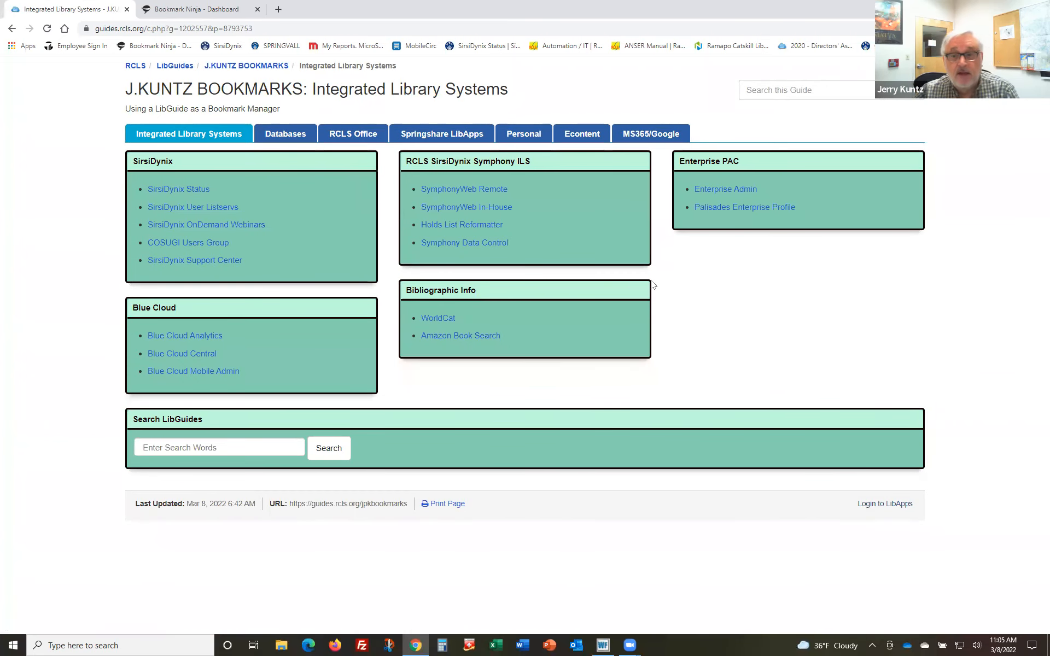
mouse_move(806, 323)
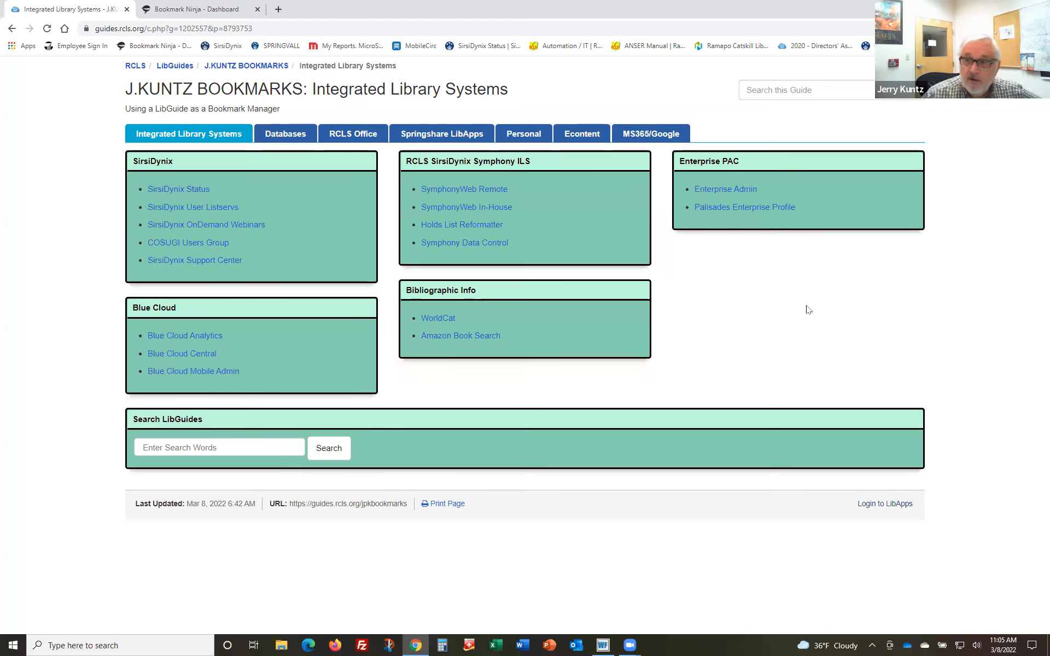
mouse_move(811, 282)
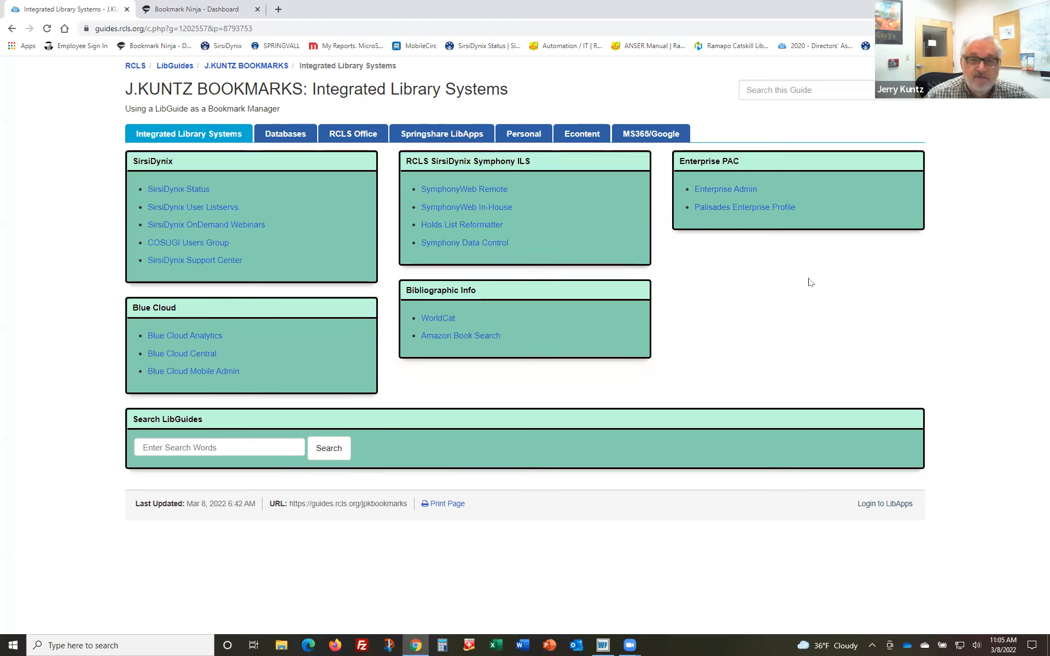
mouse_move(572, 153)
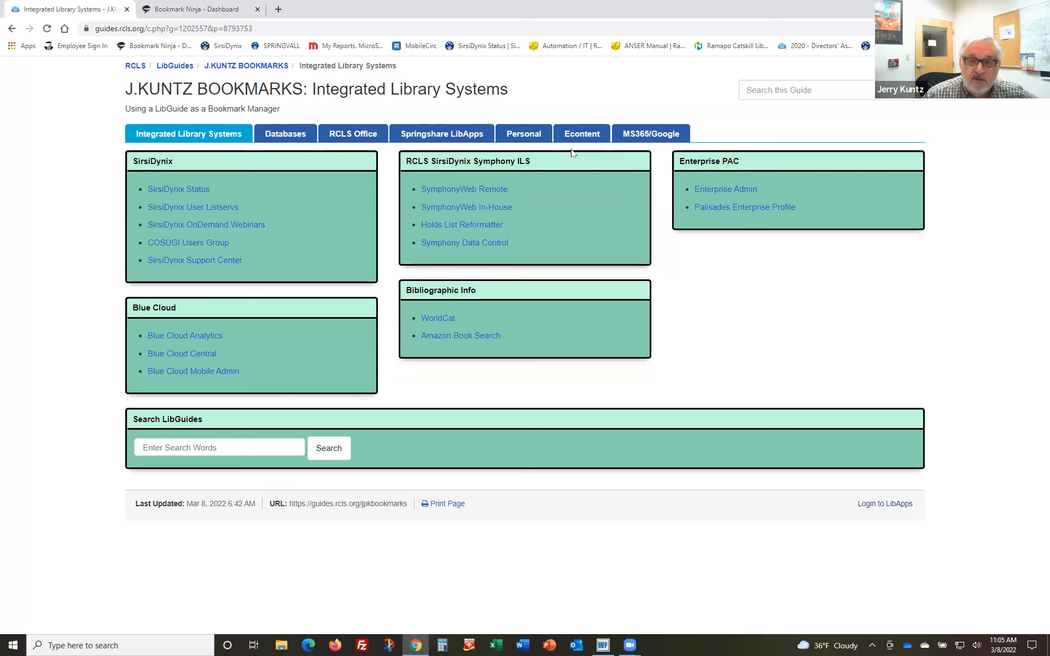